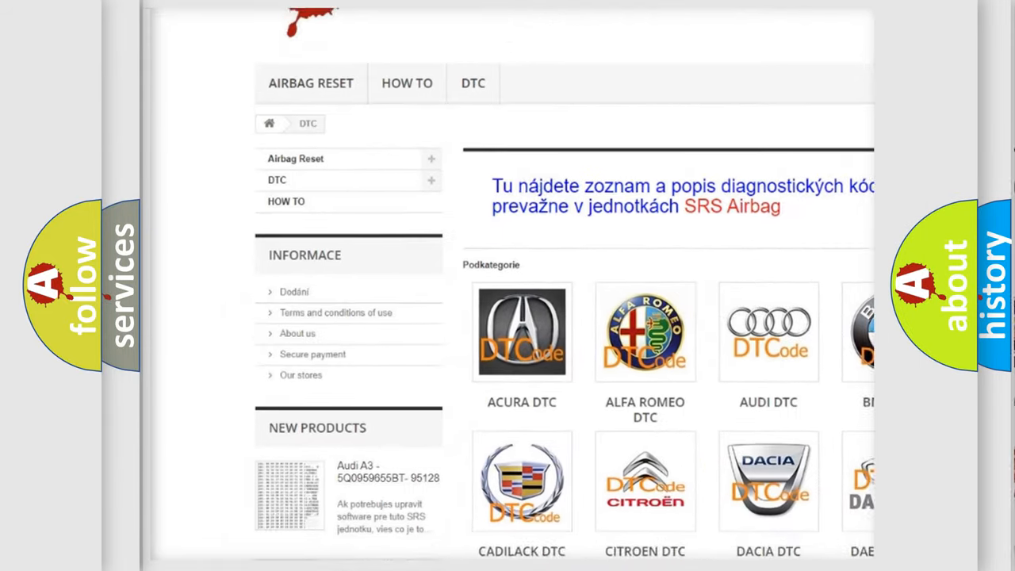
pyautogui.scroll(-3)
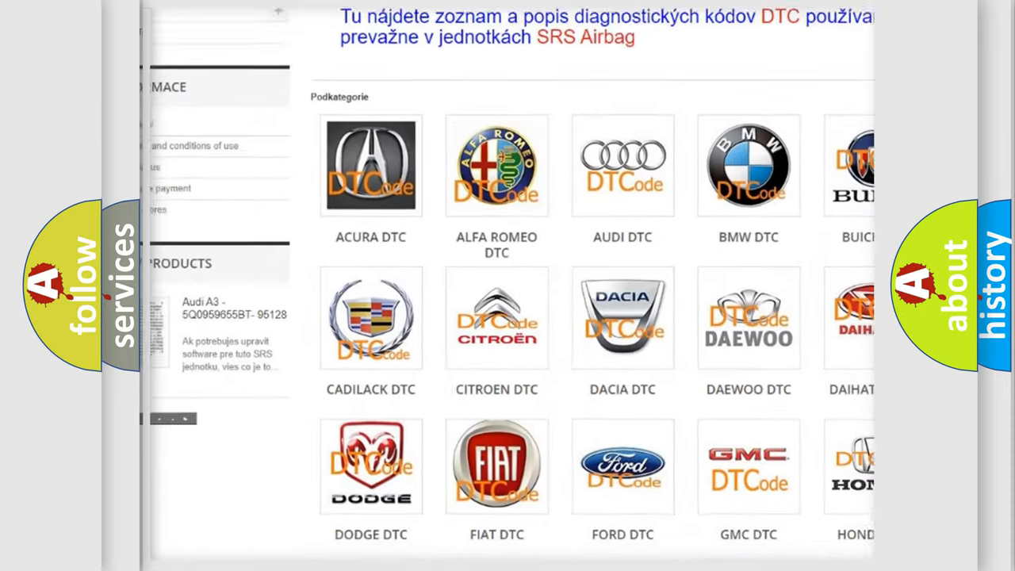
pyautogui.scroll(-3)
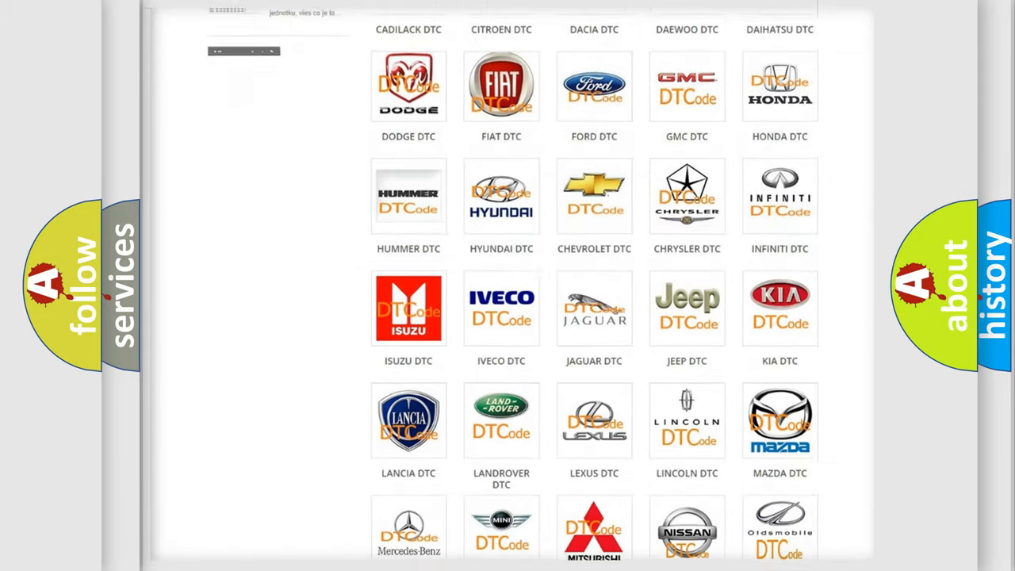
pyautogui.scroll(-3)
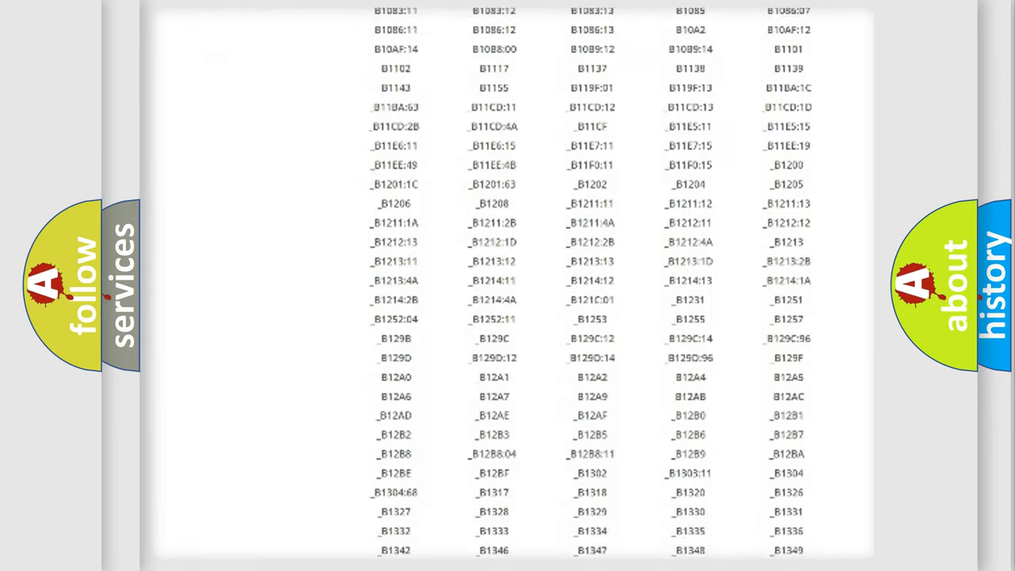
pyautogui.scroll(-3)
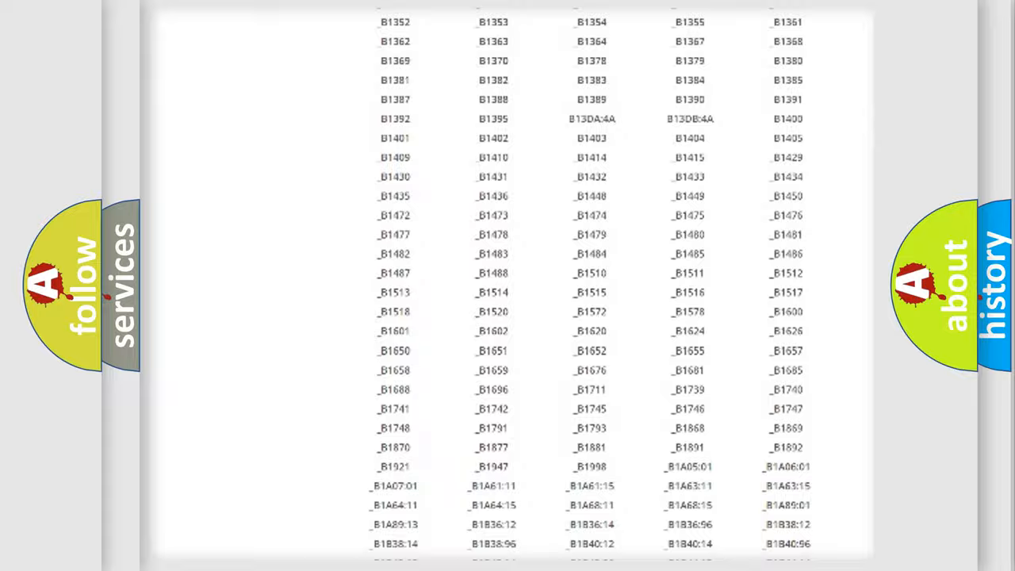